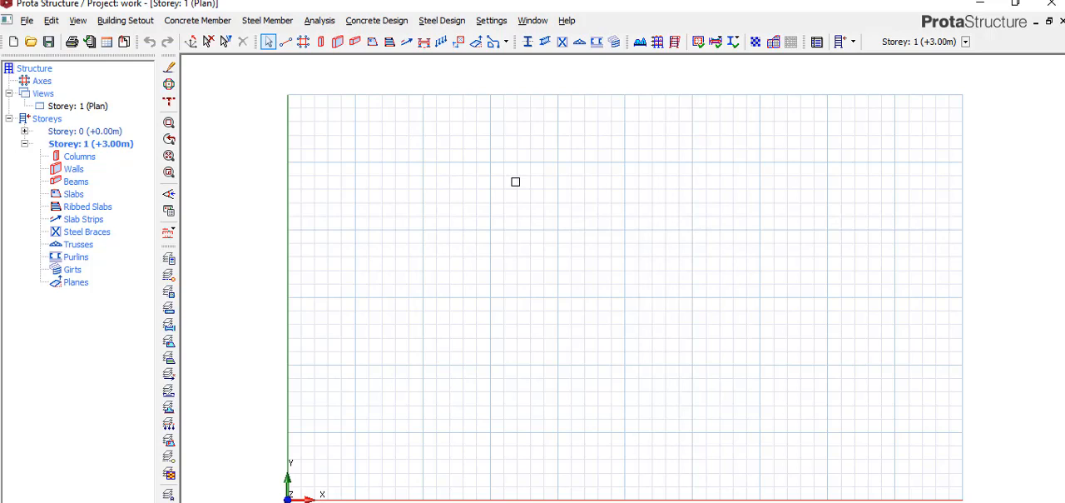
{"action": "mouse_move", "coordinate": [641, 142]}
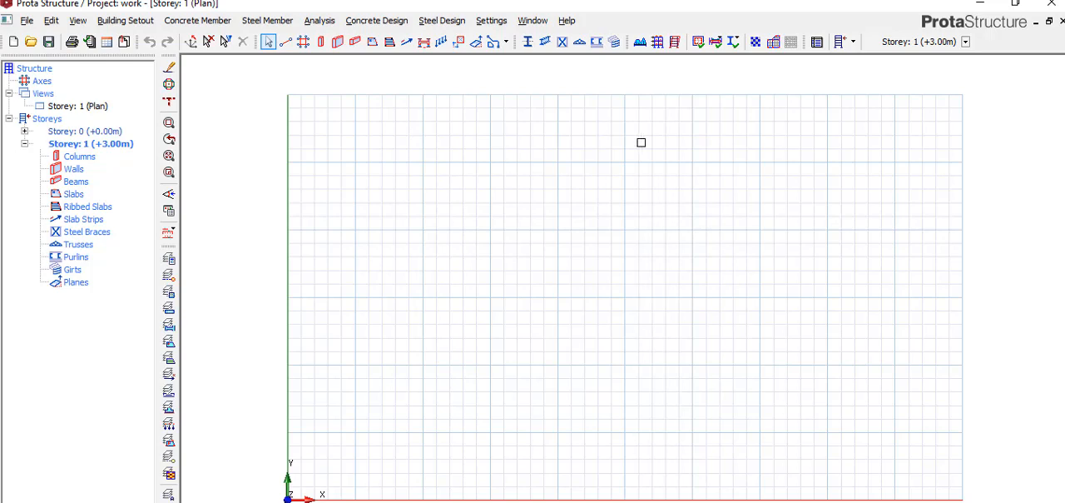
{"action": "mouse_move", "coordinate": [702, 185]}
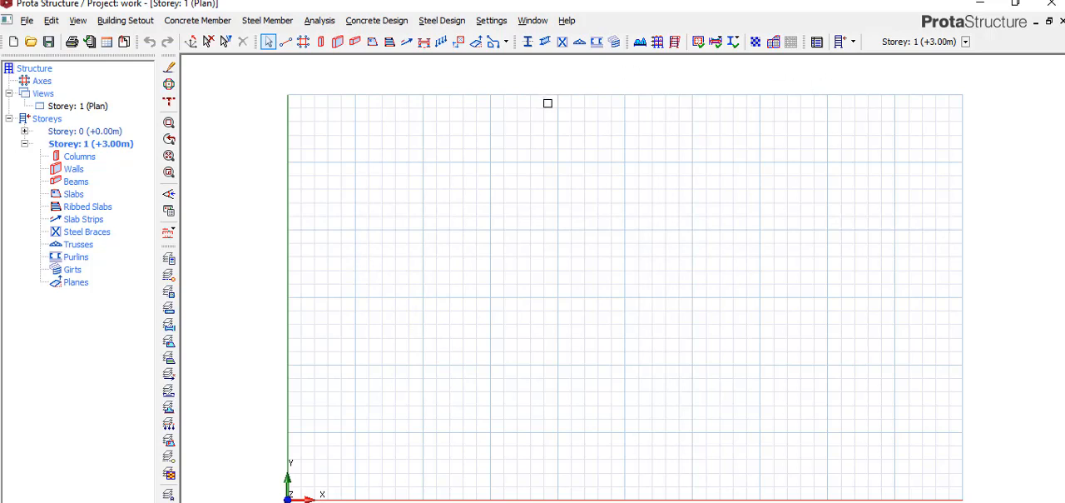
{"action": "mouse_move", "coordinate": [377, 20]}
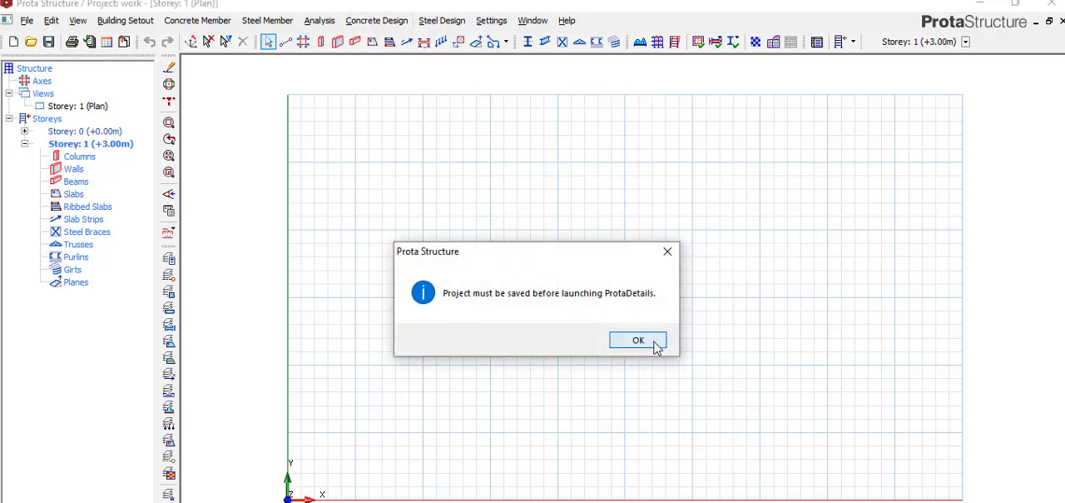
Dismiss the save notice and create a new ProtaDetails project with code 'new'.
{"action": "left_click", "coordinate": [637, 339]}
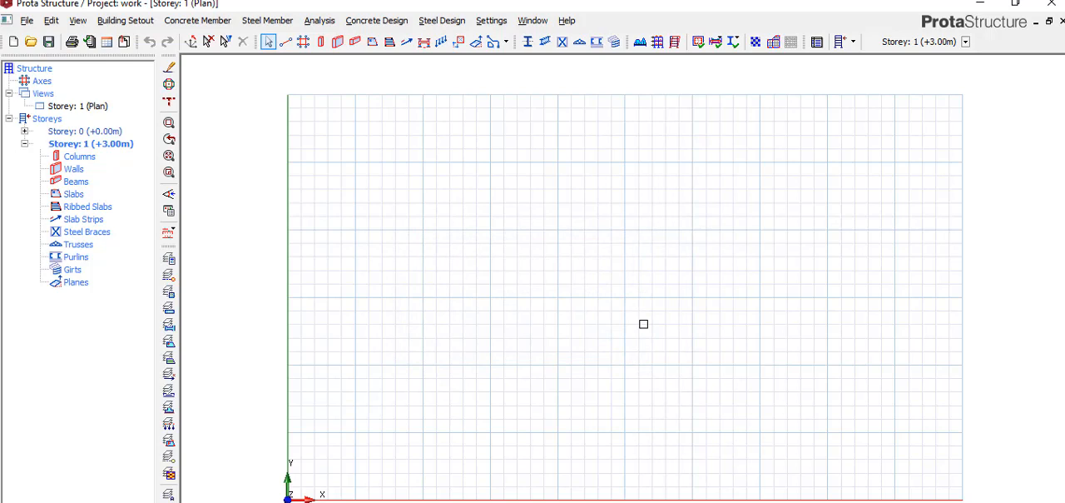
{"action": "mouse_move", "coordinate": [601, 350]}
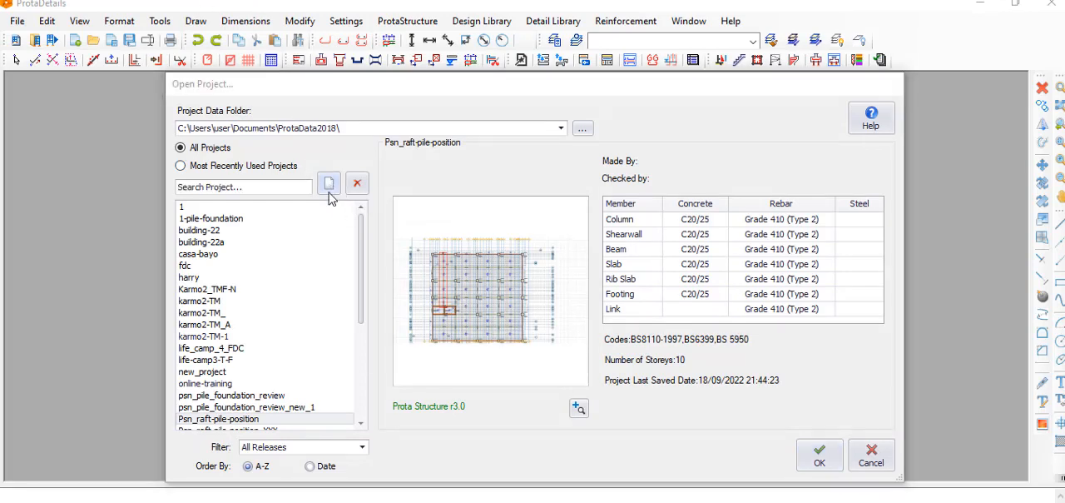
{"action": "left_click", "coordinate": [328, 182]}
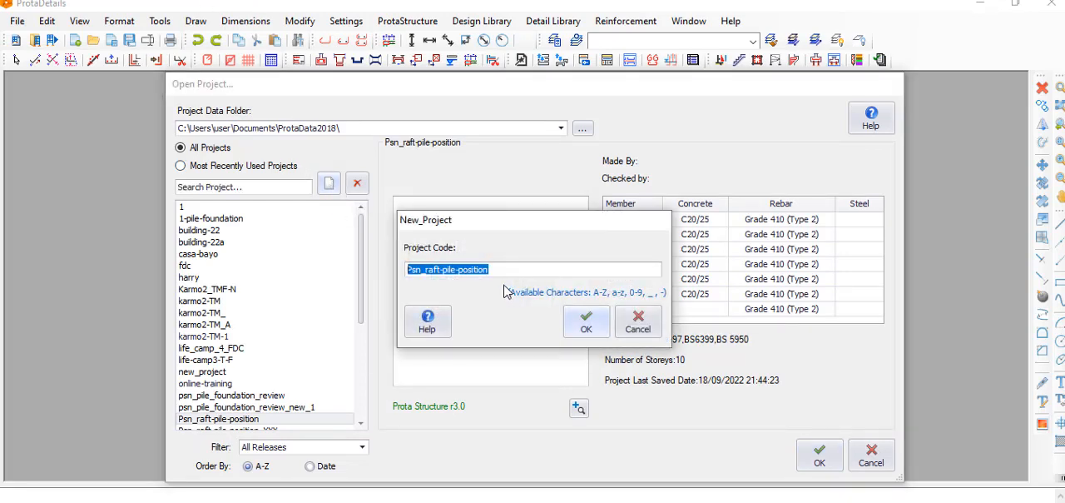
{"action": "type", "text": "new"}
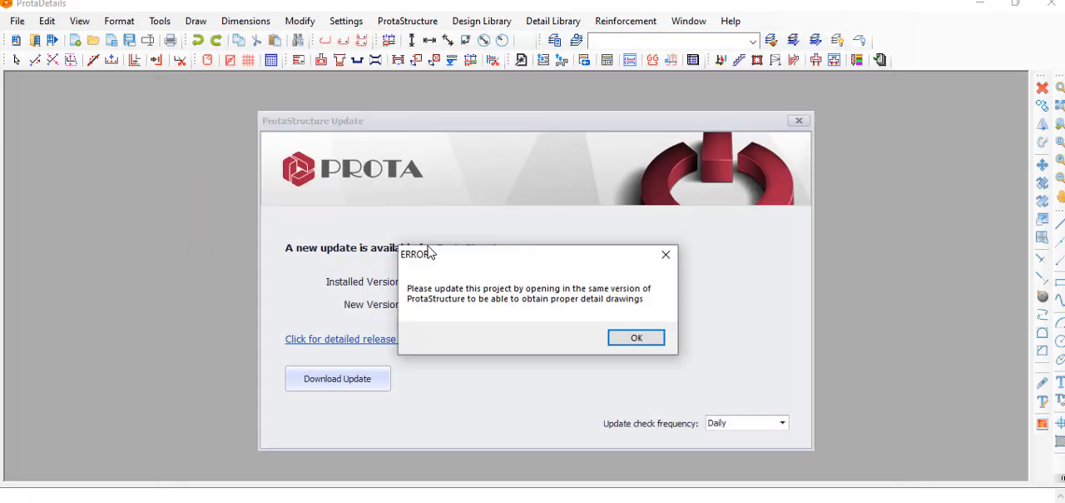
Dismiss the version update error and start a blank Drawing1 for project 'new'.
{"action": "left_click", "coordinate": [636, 337]}
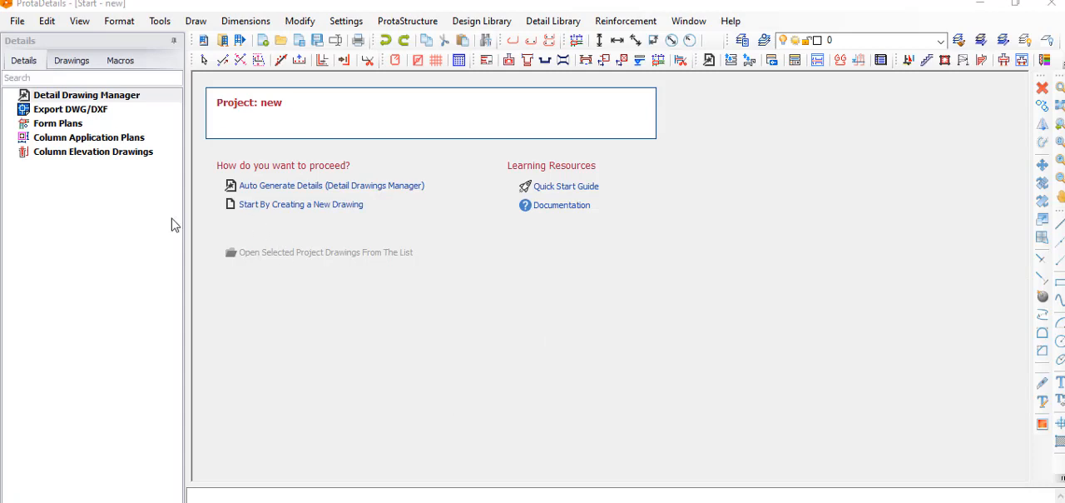
{"action": "left_click", "coordinate": [301, 204]}
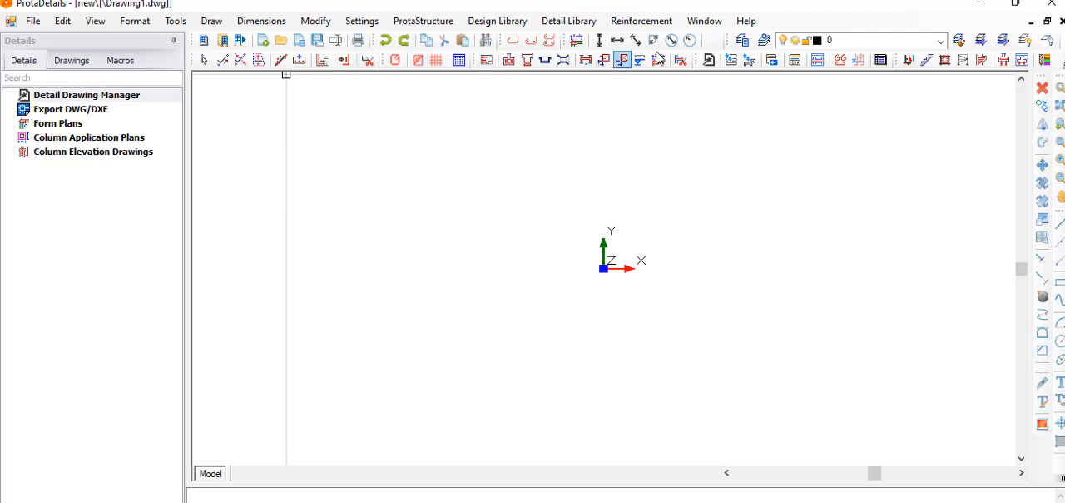
{"action": "mouse_move", "coordinate": [613, 74]}
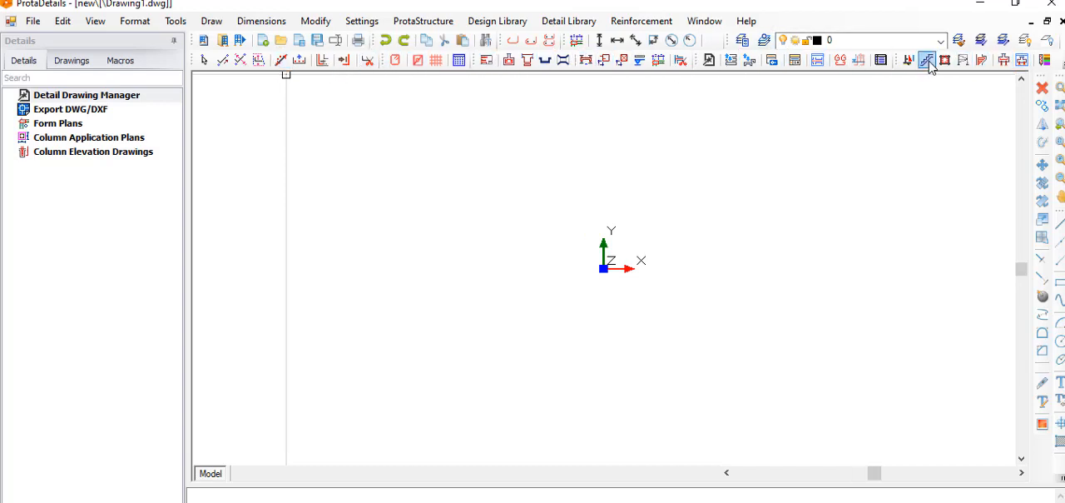
{"action": "mouse_move", "coordinate": [927, 60]}
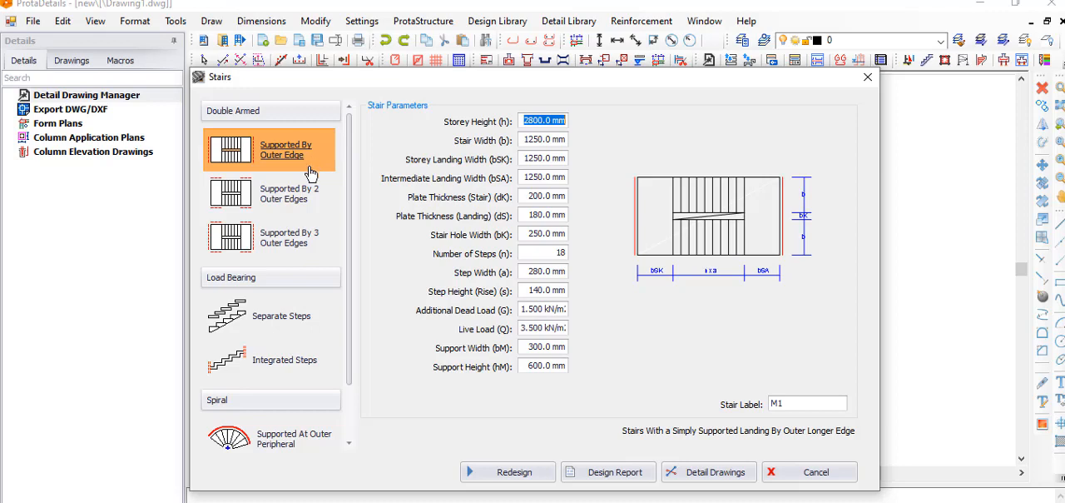
Redesign the double-armed, outer-edge-supported stair with default parameters to get the rebar results.
{"action": "scroll", "scroll_direction": "down", "scroll_amount": 3}
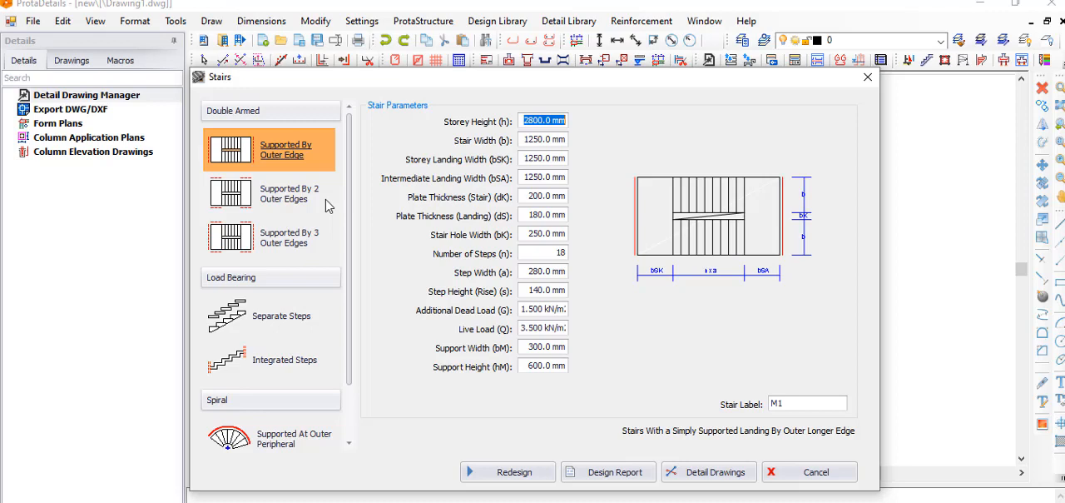
{"action": "mouse_move", "coordinate": [297, 136]}
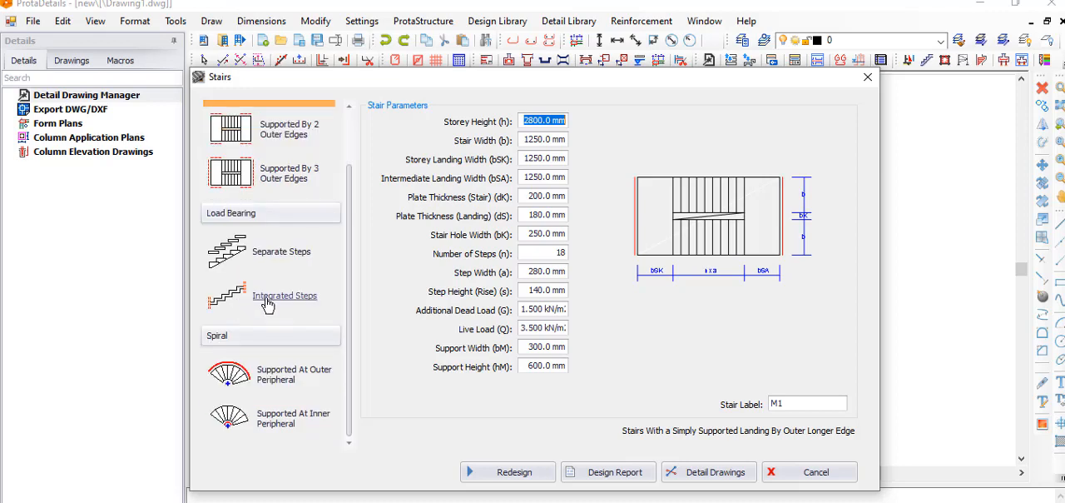
{"action": "mouse_move", "coordinate": [296, 374]}
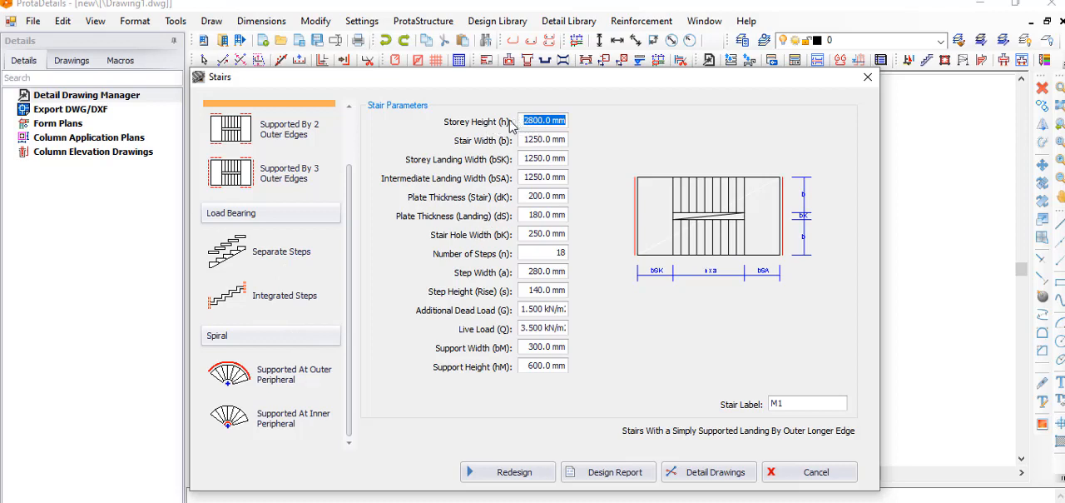
{"action": "mouse_move", "coordinate": [463, 158]}
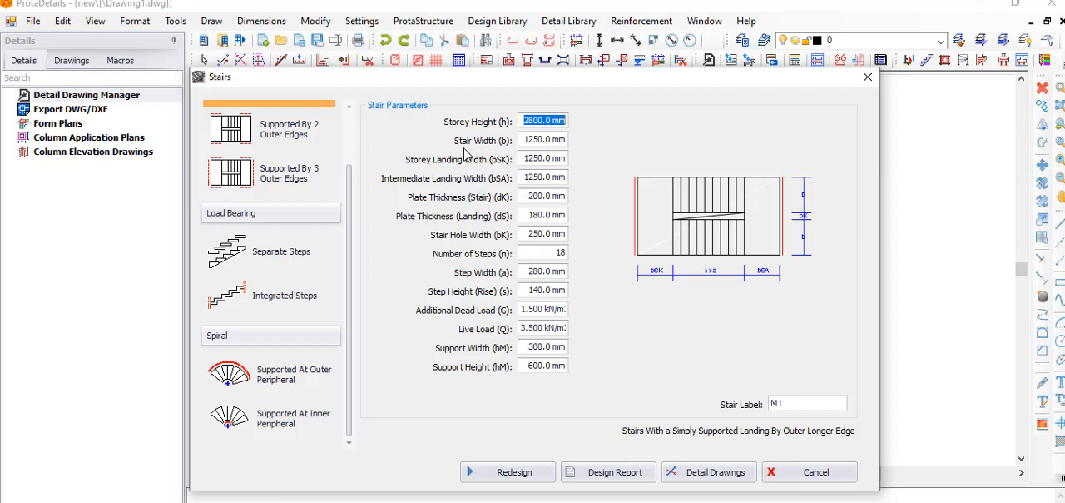
{"action": "mouse_move", "coordinate": [508, 154]}
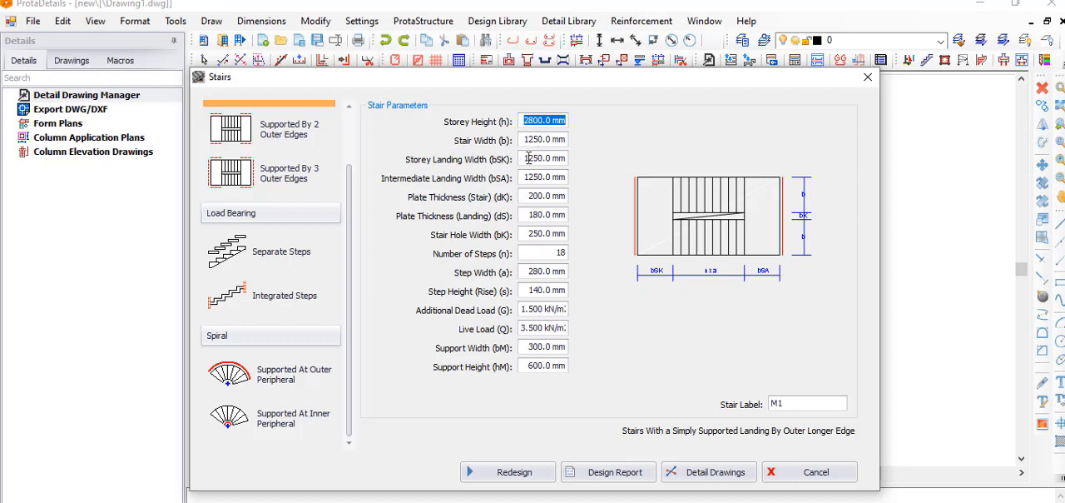
{"action": "mouse_move", "coordinate": [672, 469]}
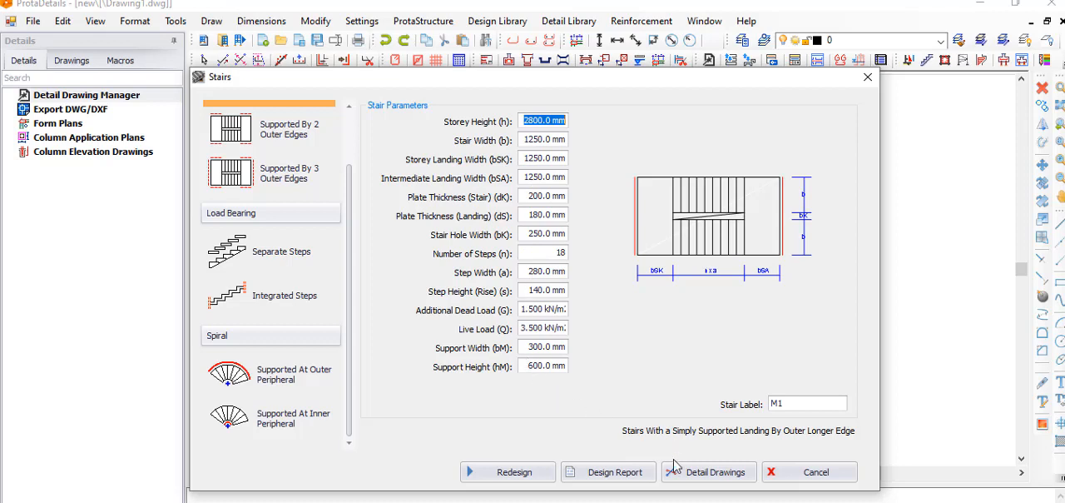
{"action": "mouse_move", "coordinate": [679, 285]}
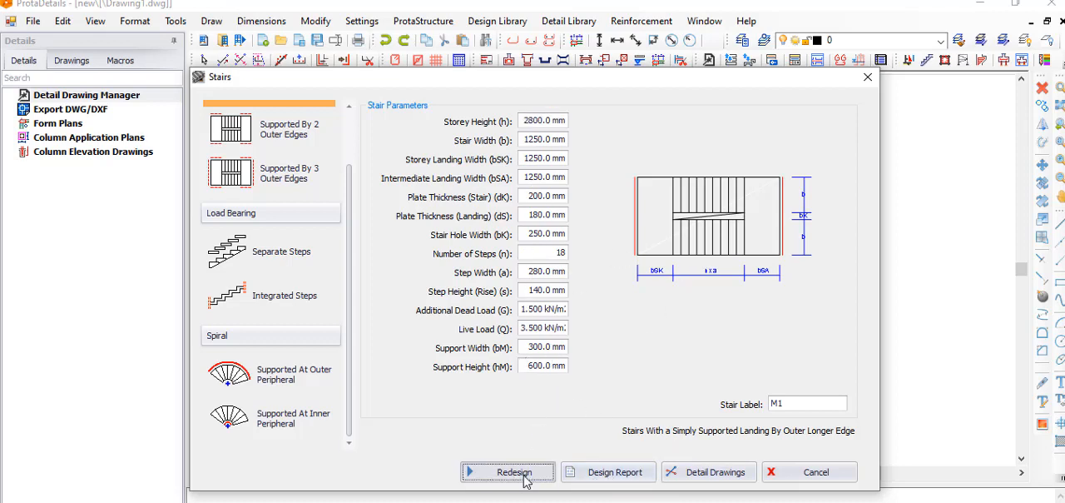
{"action": "left_click", "coordinate": [508, 471]}
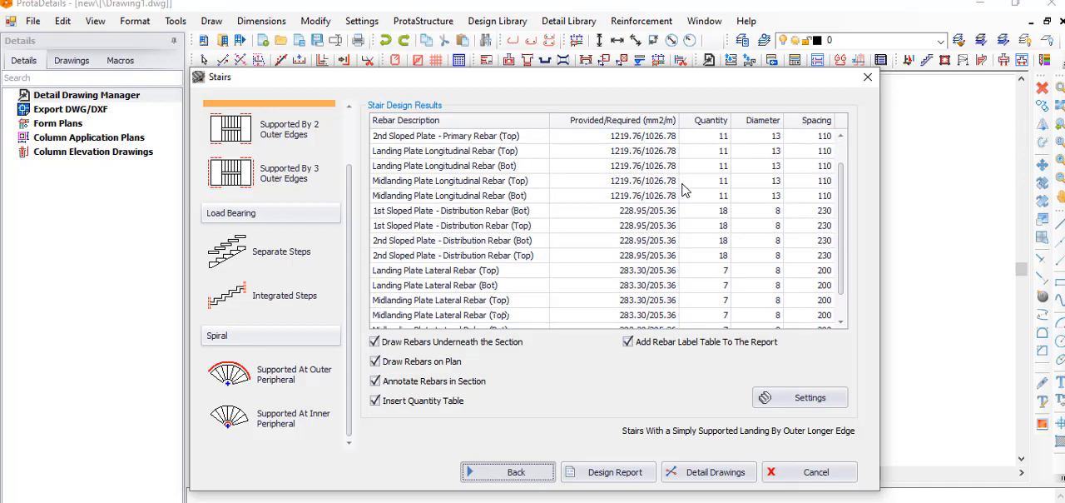